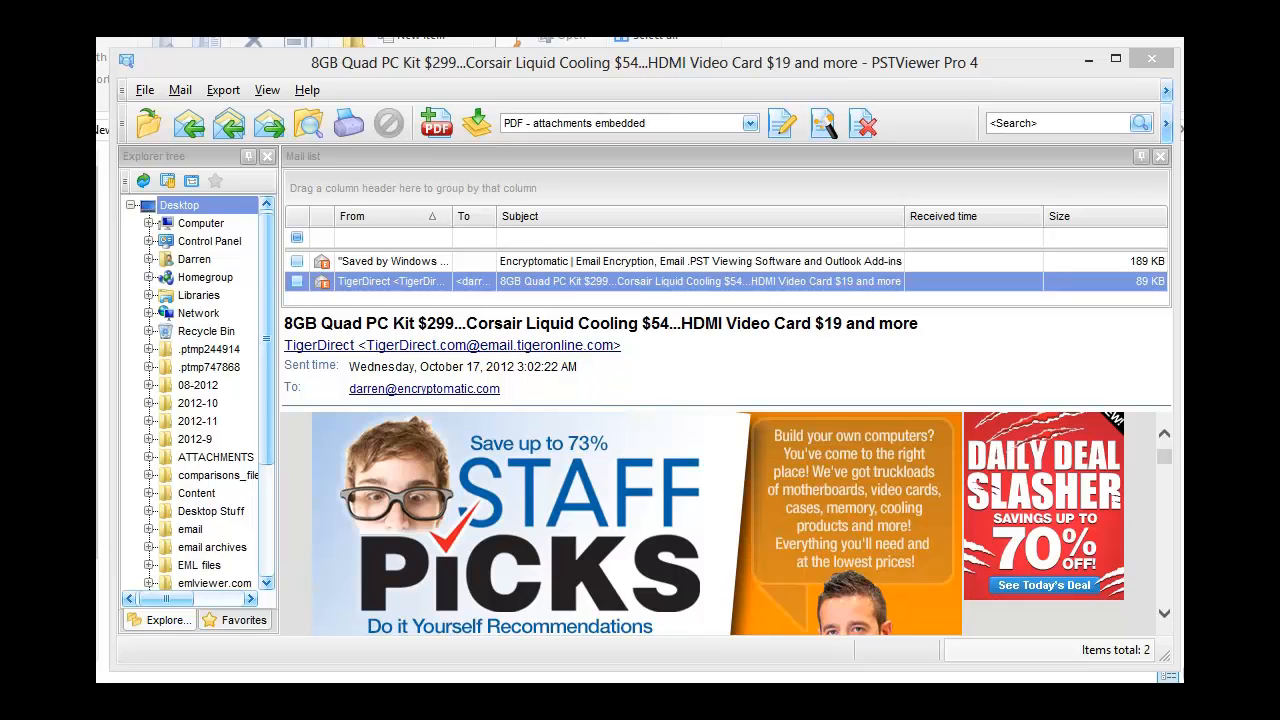
mouse_move(308, 212)
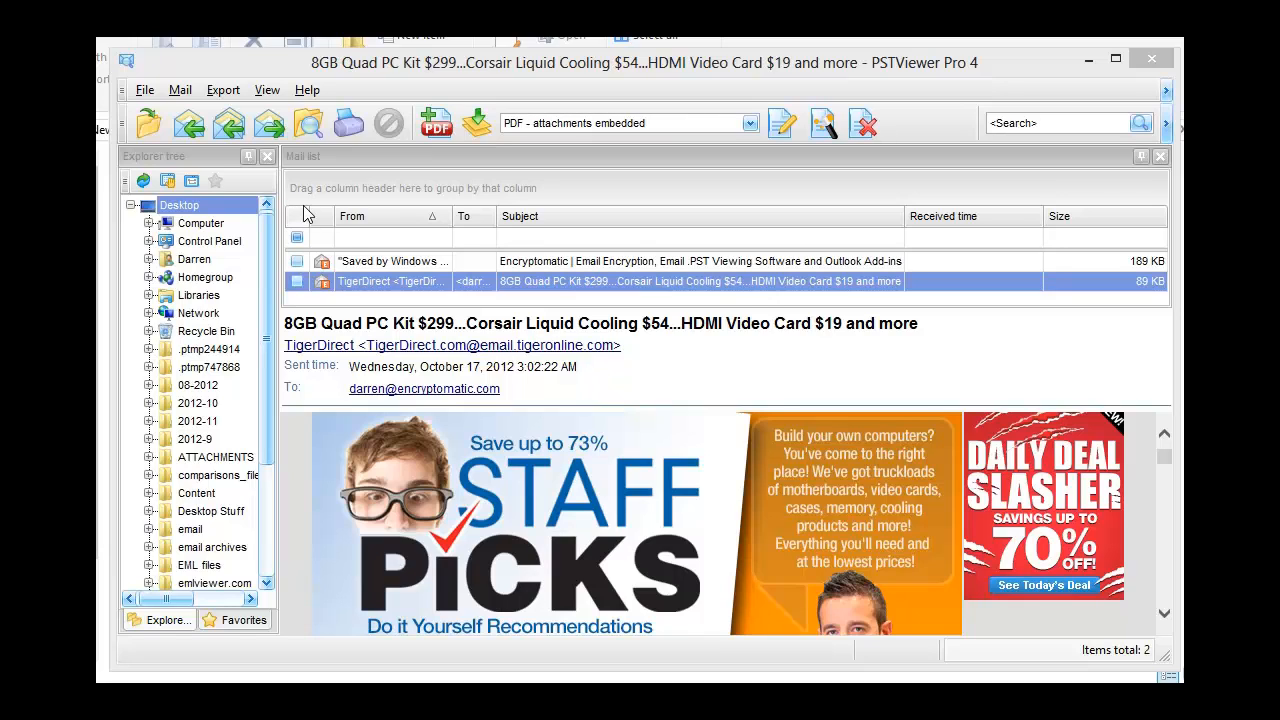
mouse_move(372, 272)
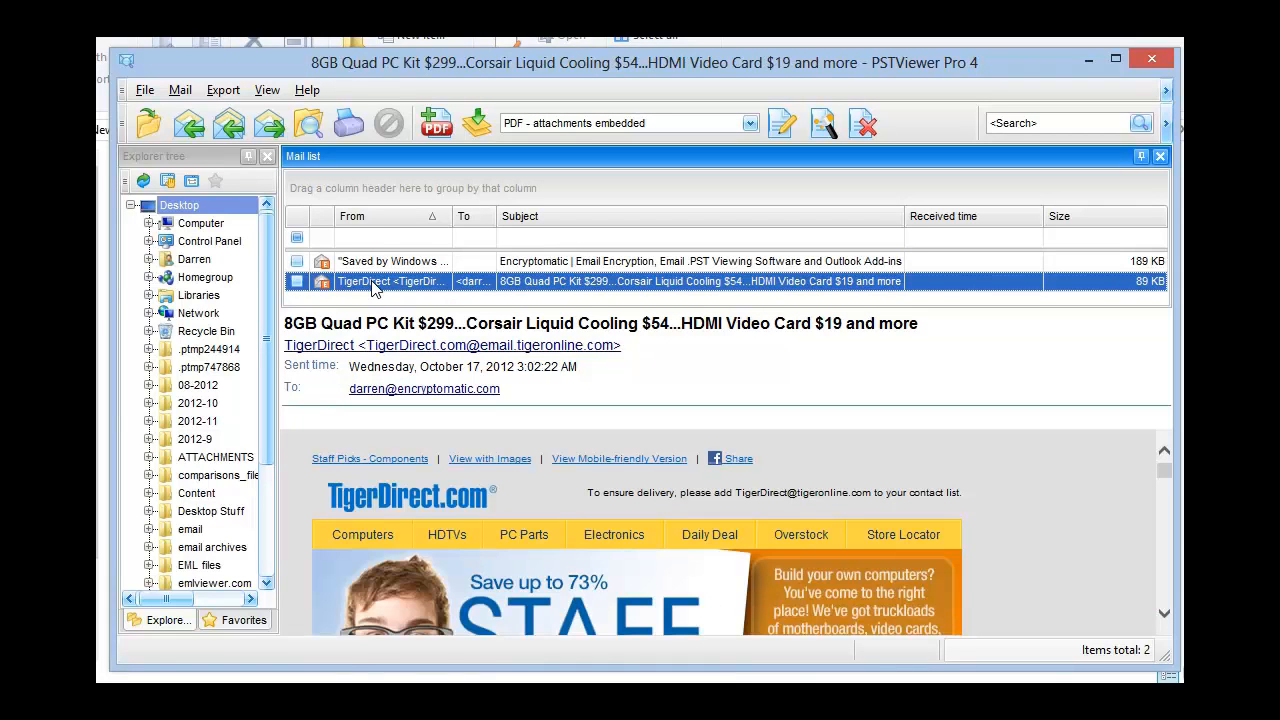
mouse_move(1158, 464)
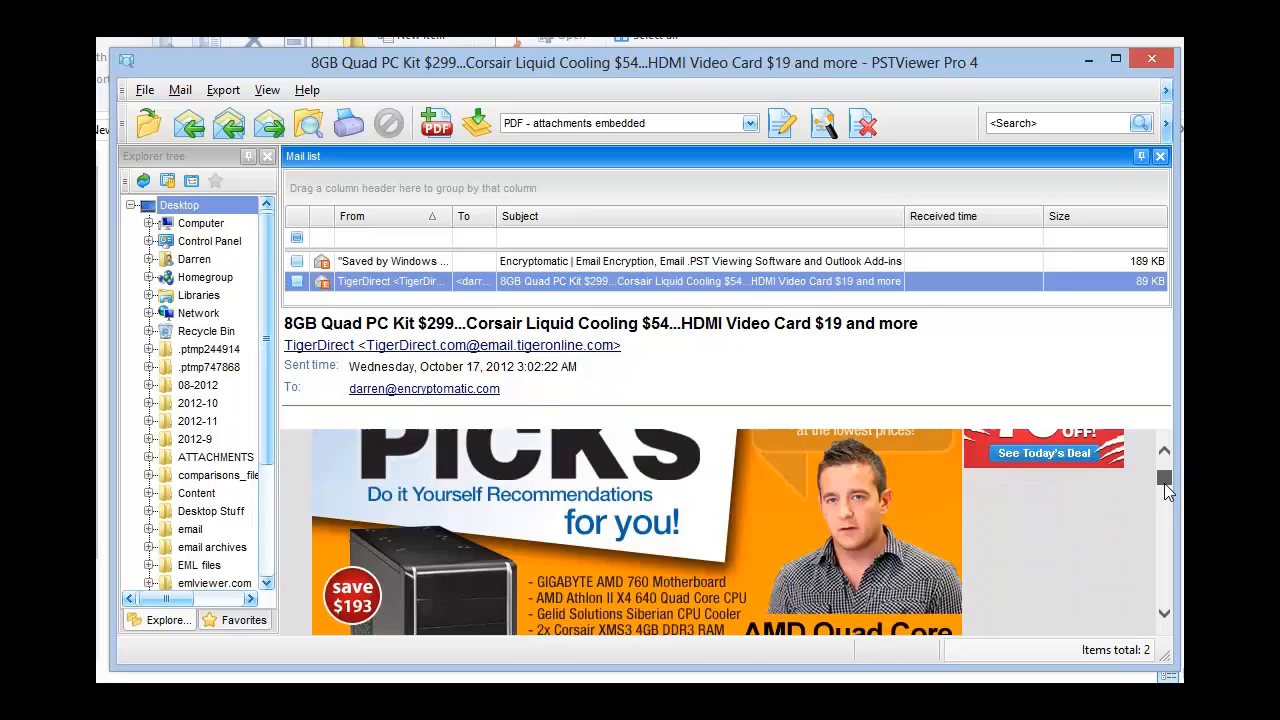
- Choose PNG in the toolbar's export format list, replacing PDF with embedded attachments
scroll("down", 3)
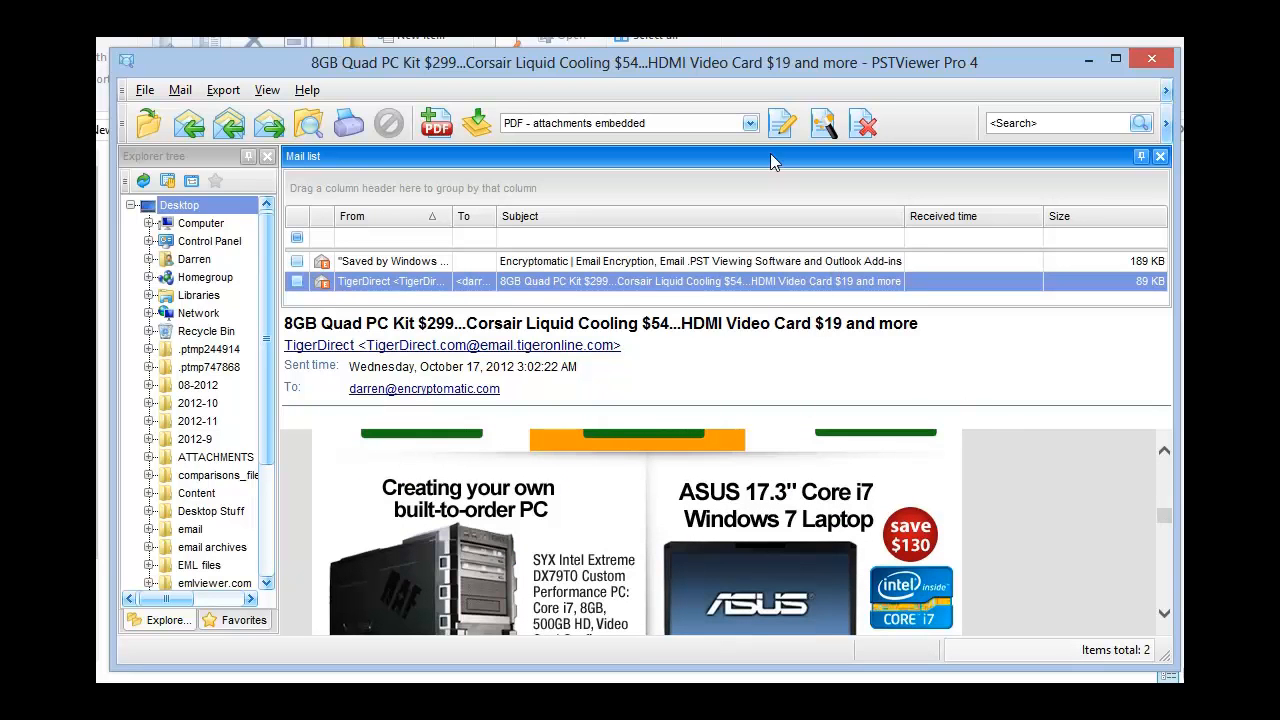
left_click(748, 122)
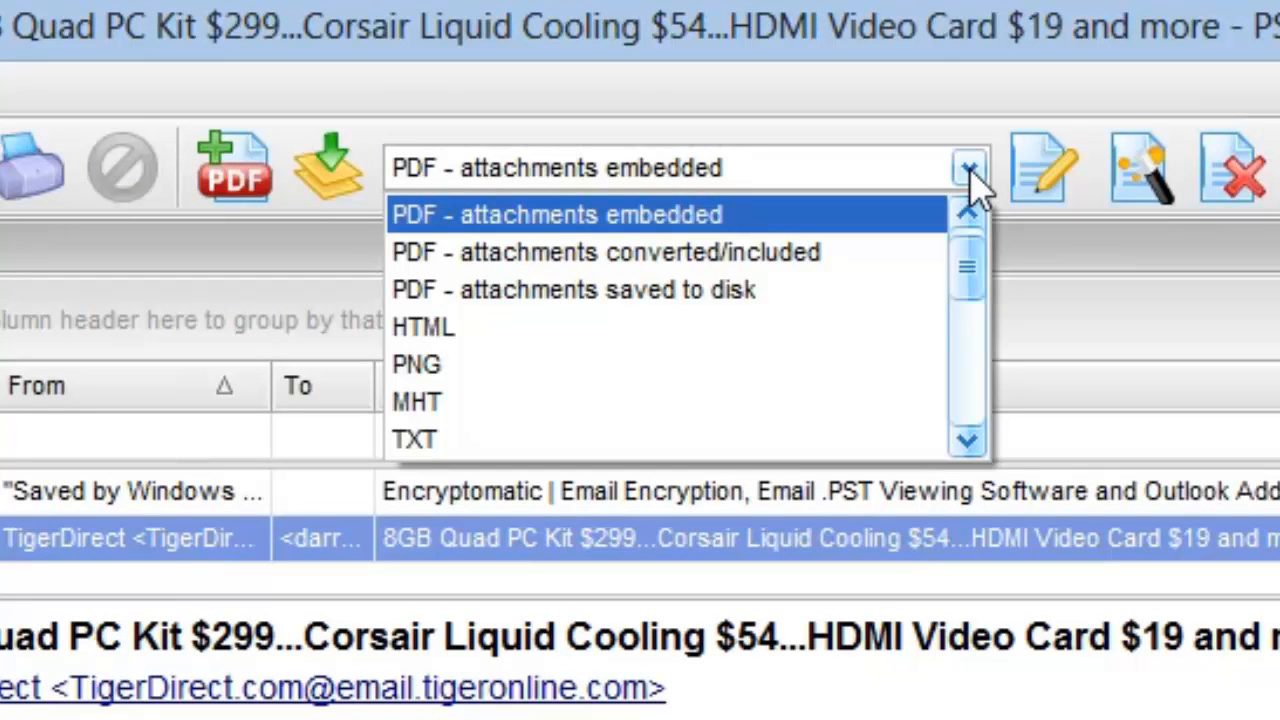
mouse_move(984, 278)
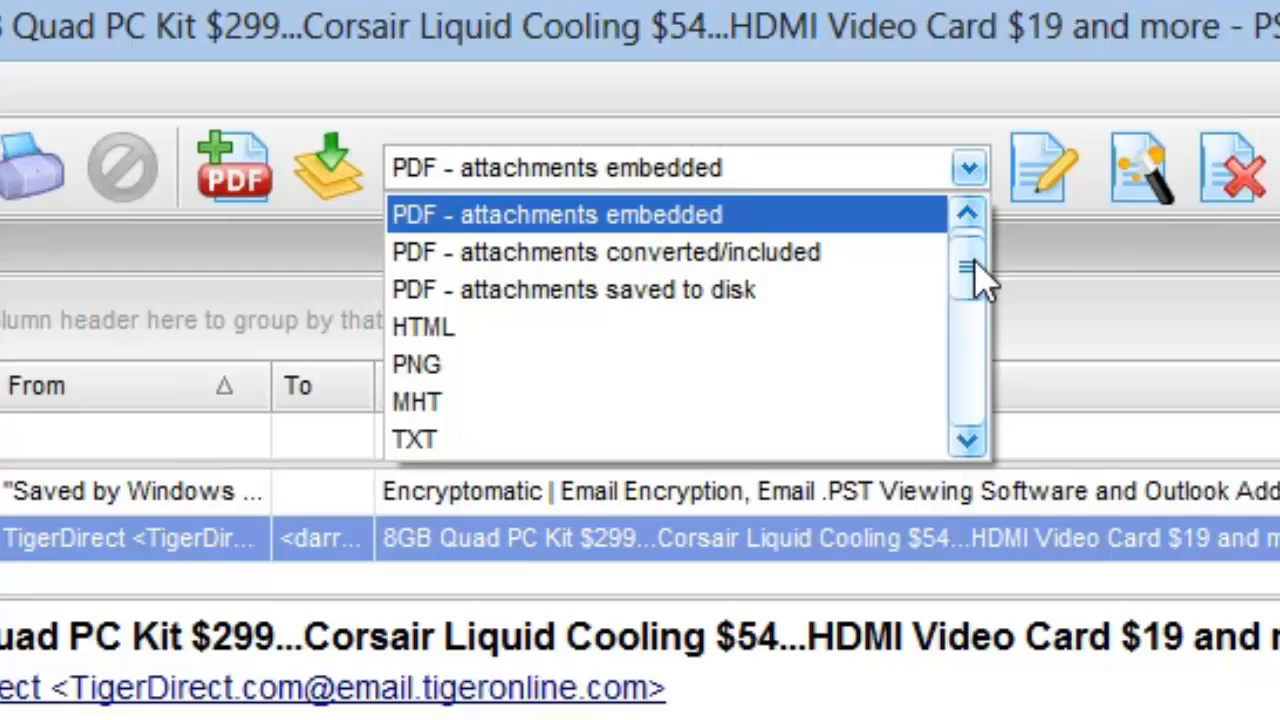
scroll("down", 3)
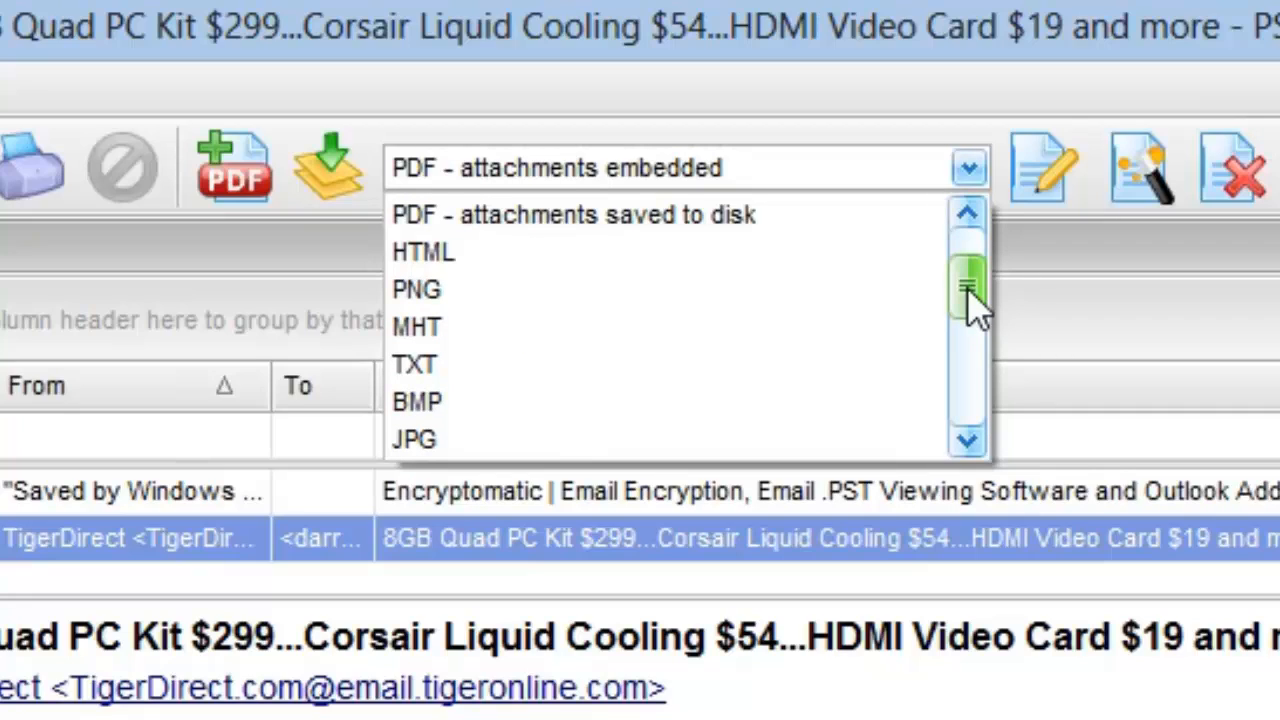
mouse_move(976, 296)
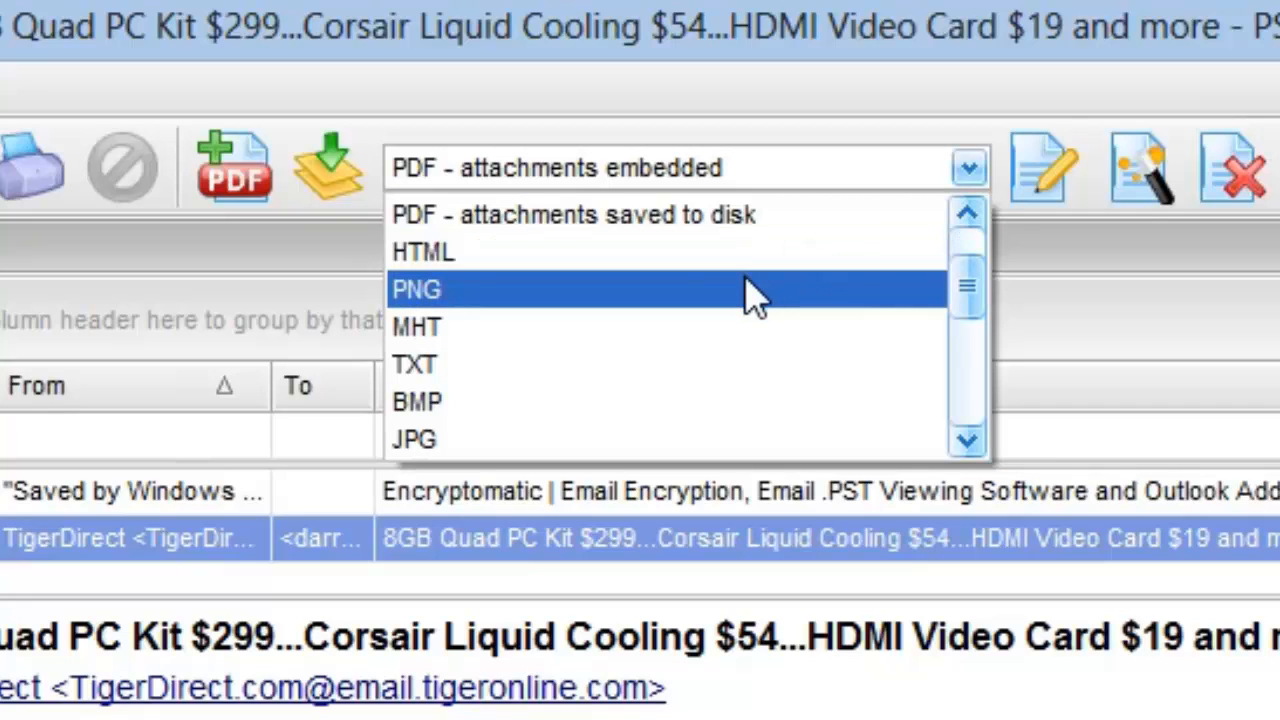
left_click(416, 288)
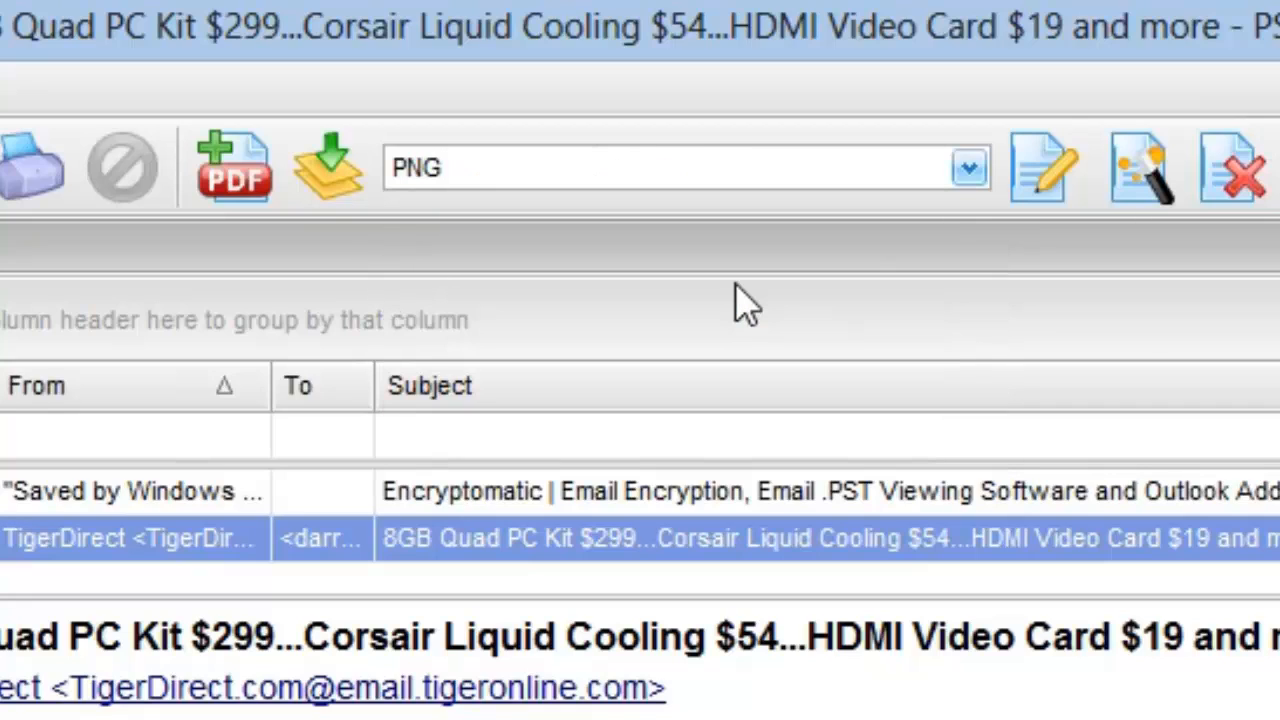
mouse_move(456, 344)
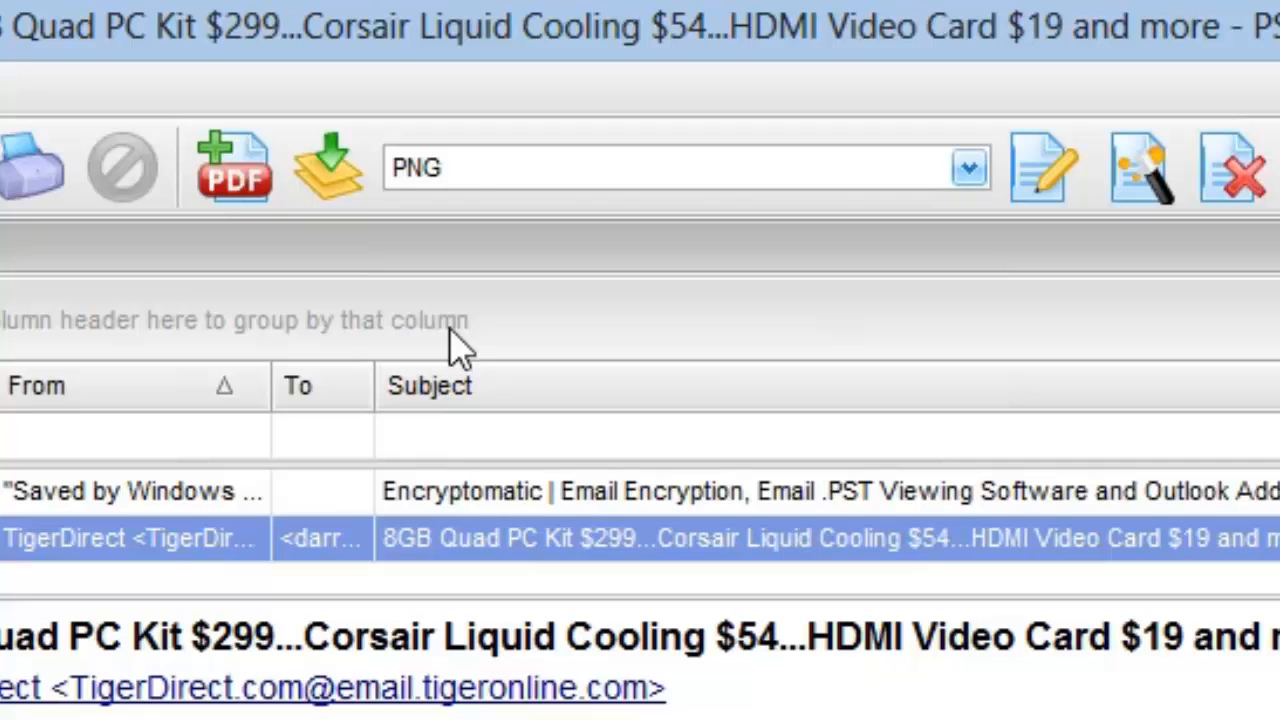
mouse_move(320, 538)
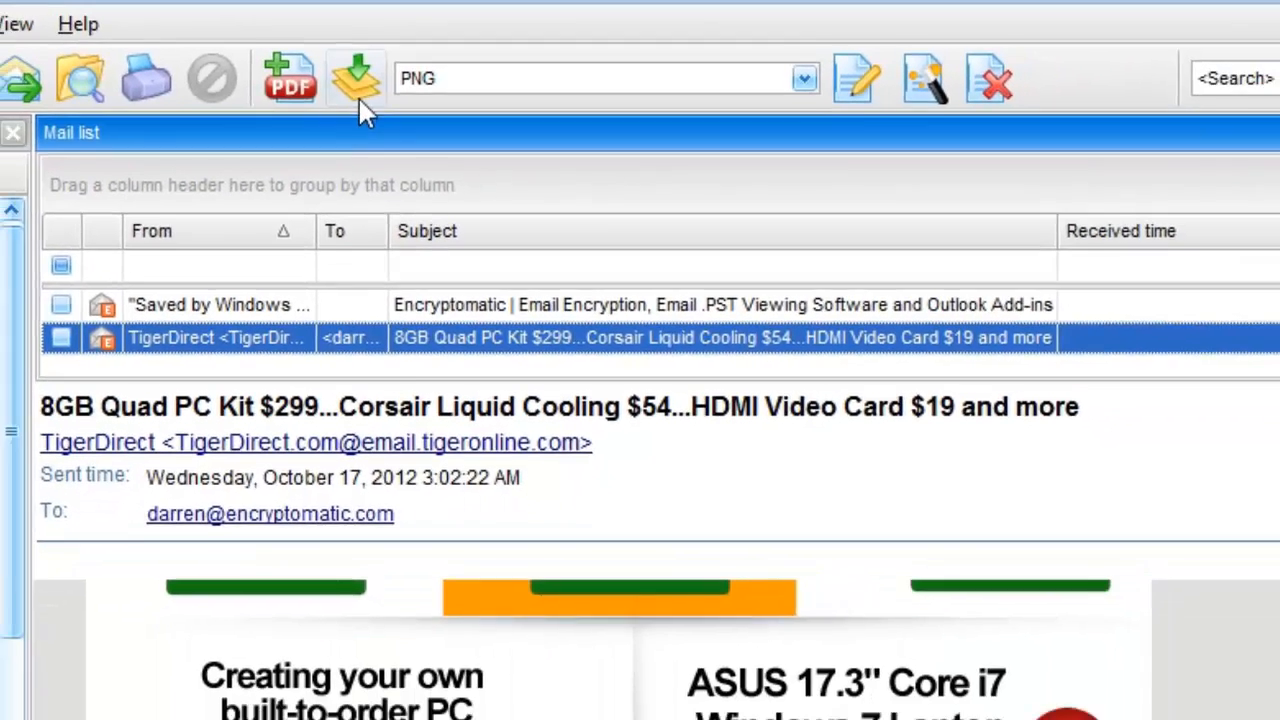
mouse_move(356, 78)
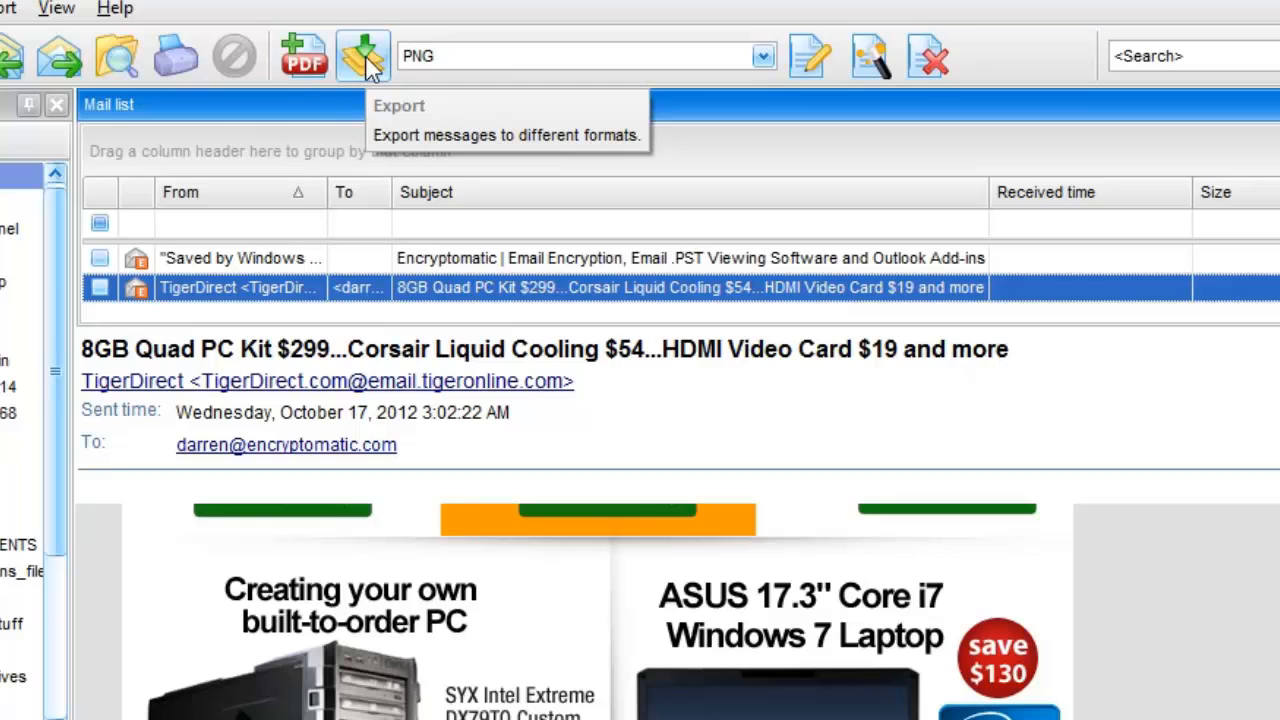
- Export the selected TigerDirect email as PNG into the New folder destination
left_click(362, 56)
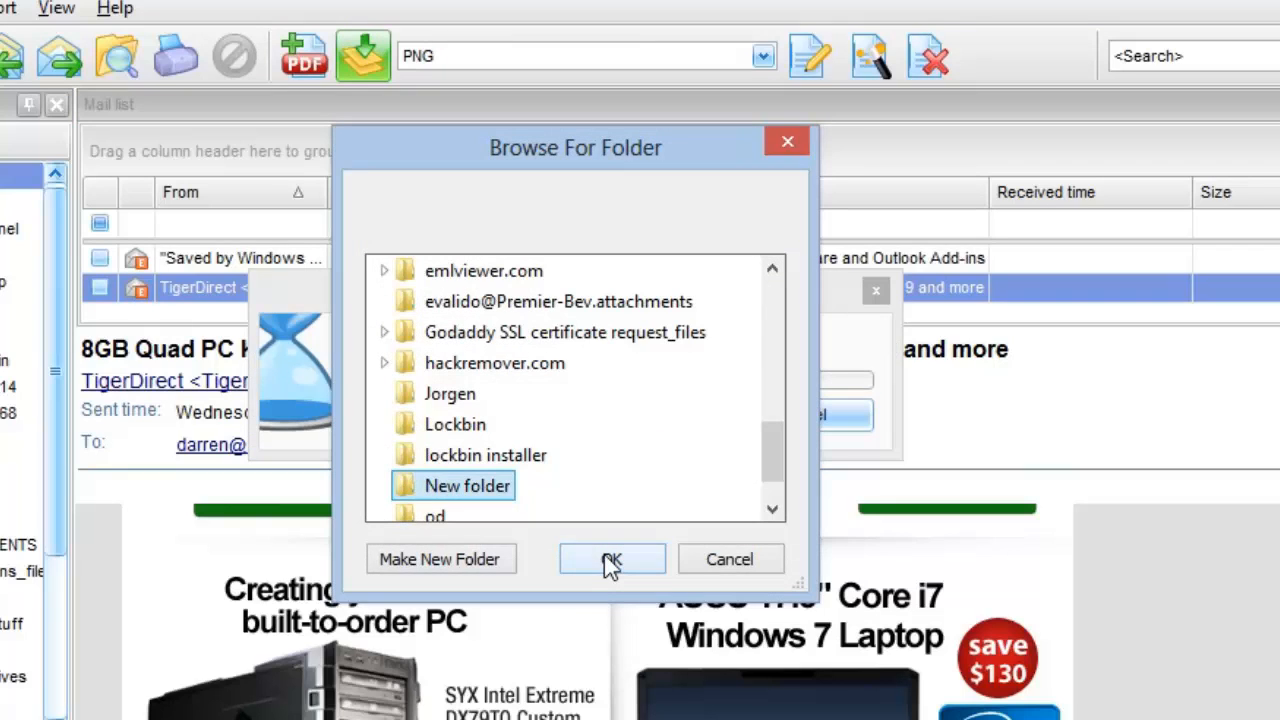
left_click(612, 558)
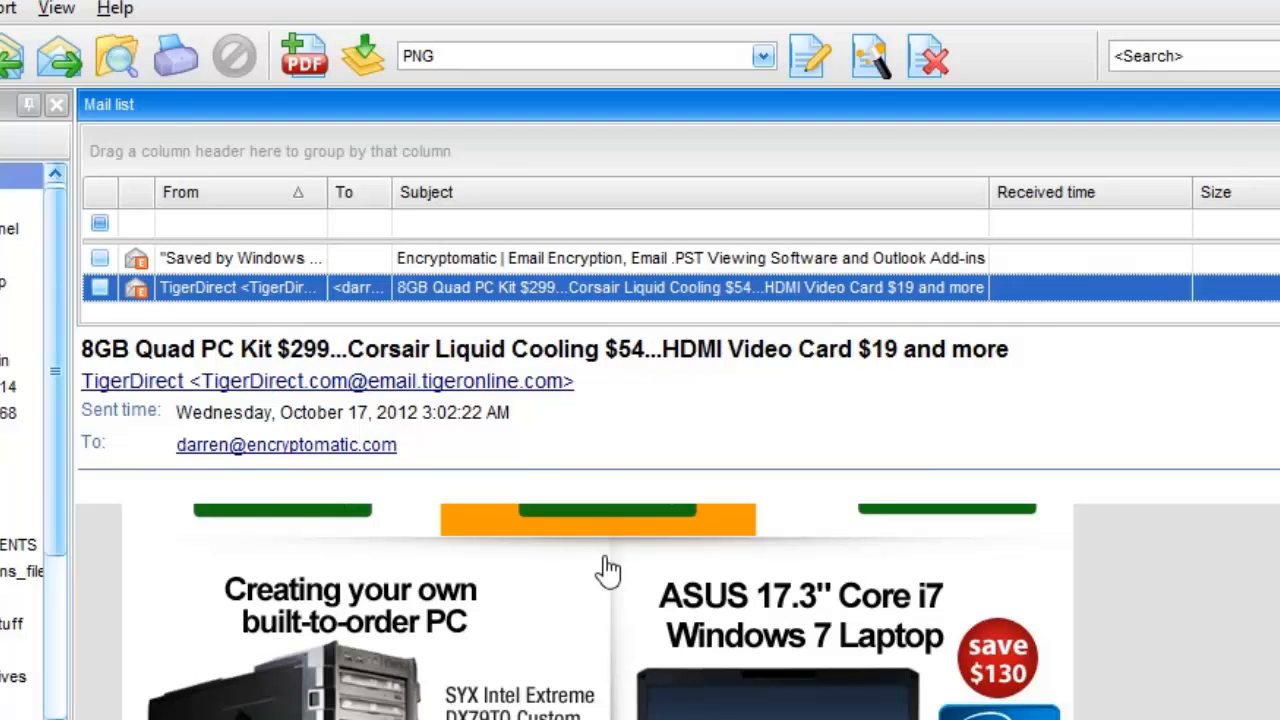
mouse_move(564, 56)
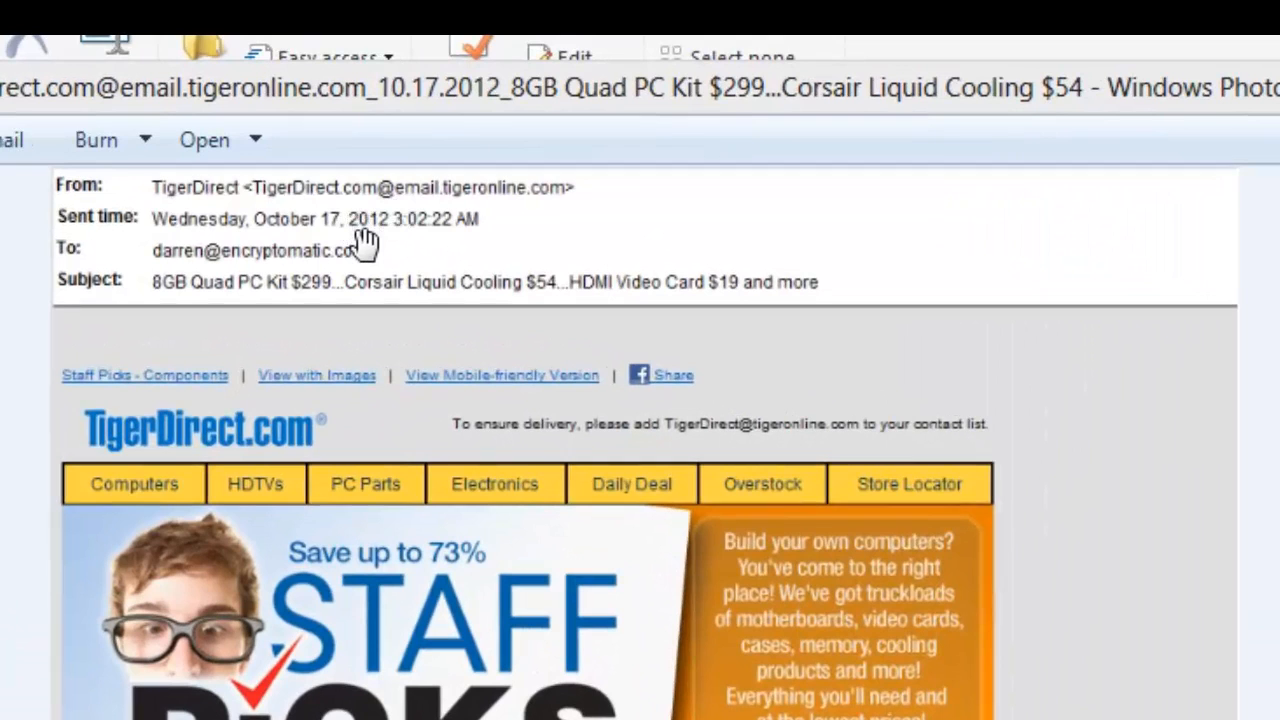
mouse_move(544, 320)
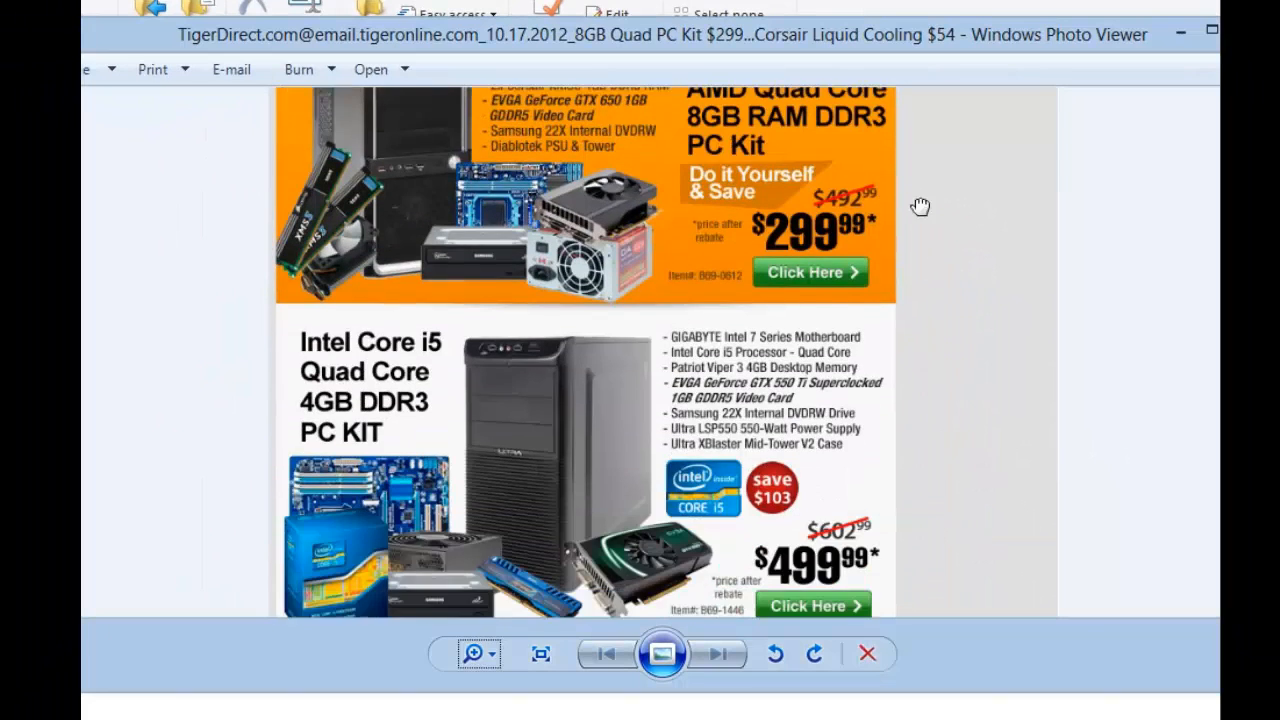
- Scroll the exported PNG from the header details through the product deals and zoom in
scroll("down", 3)
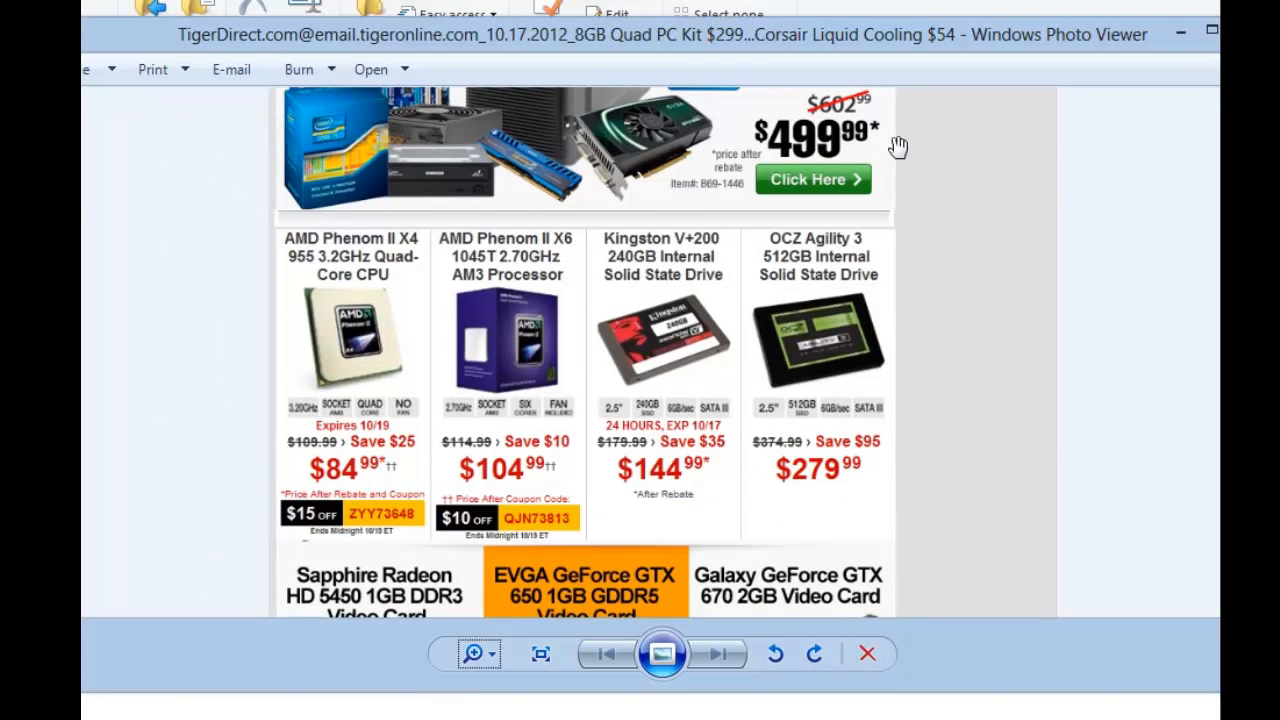
scroll("down", 3)
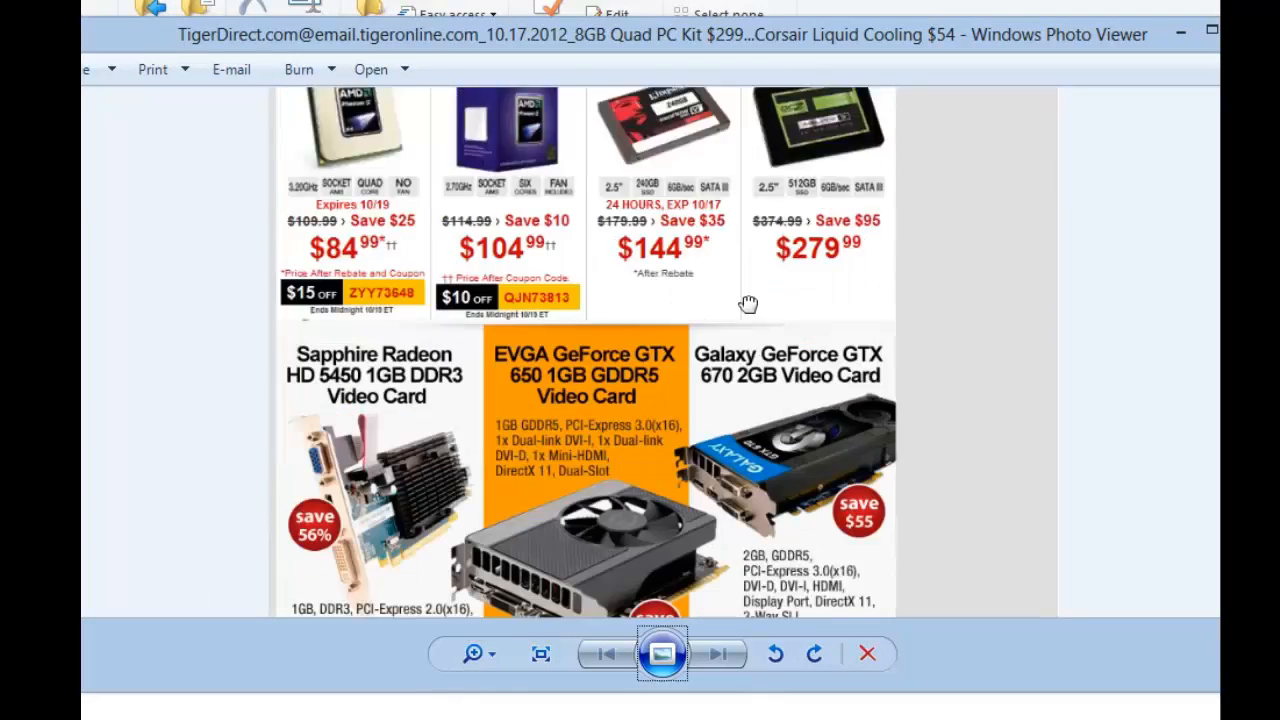
scroll("down", 3)
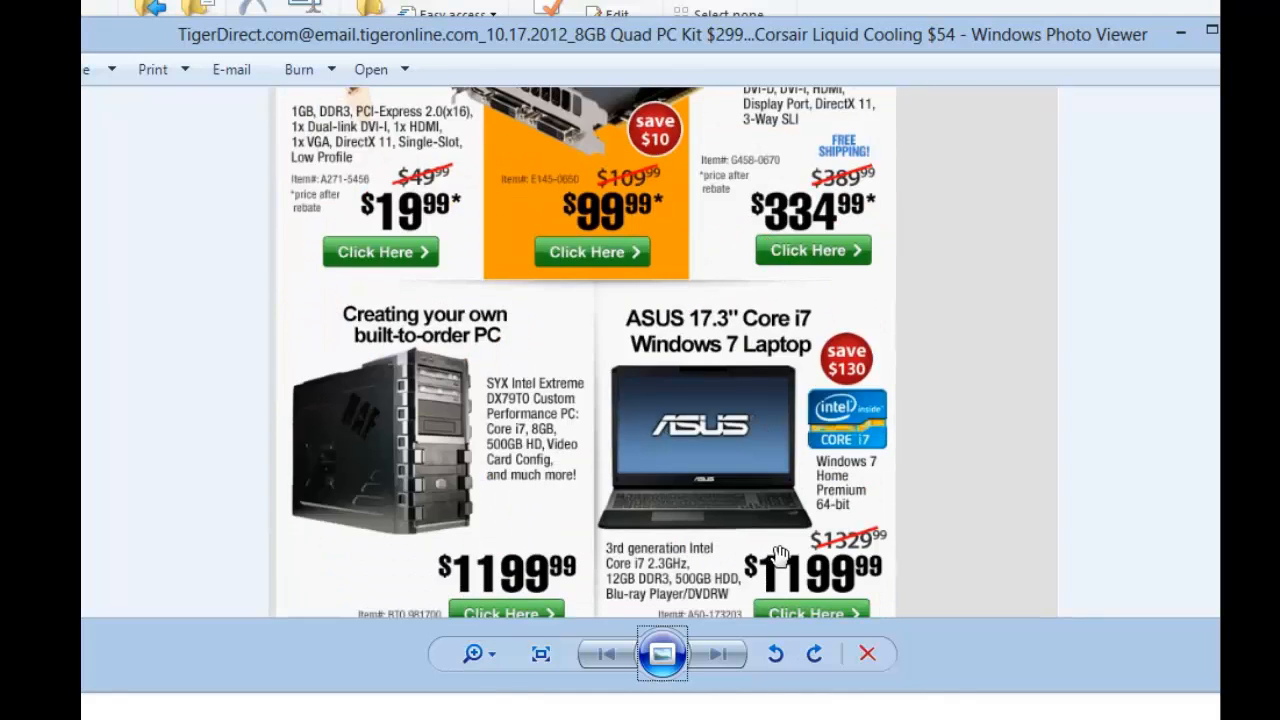
scroll("down", 3)
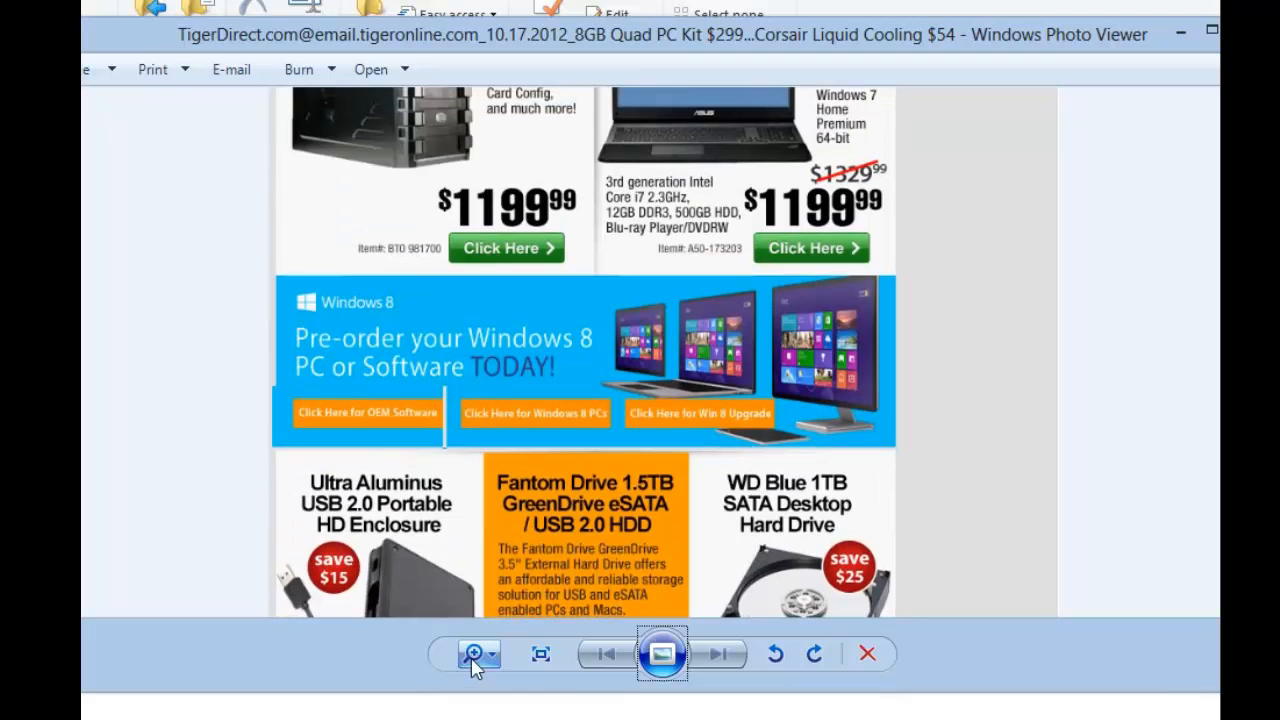
left_click(470, 654)
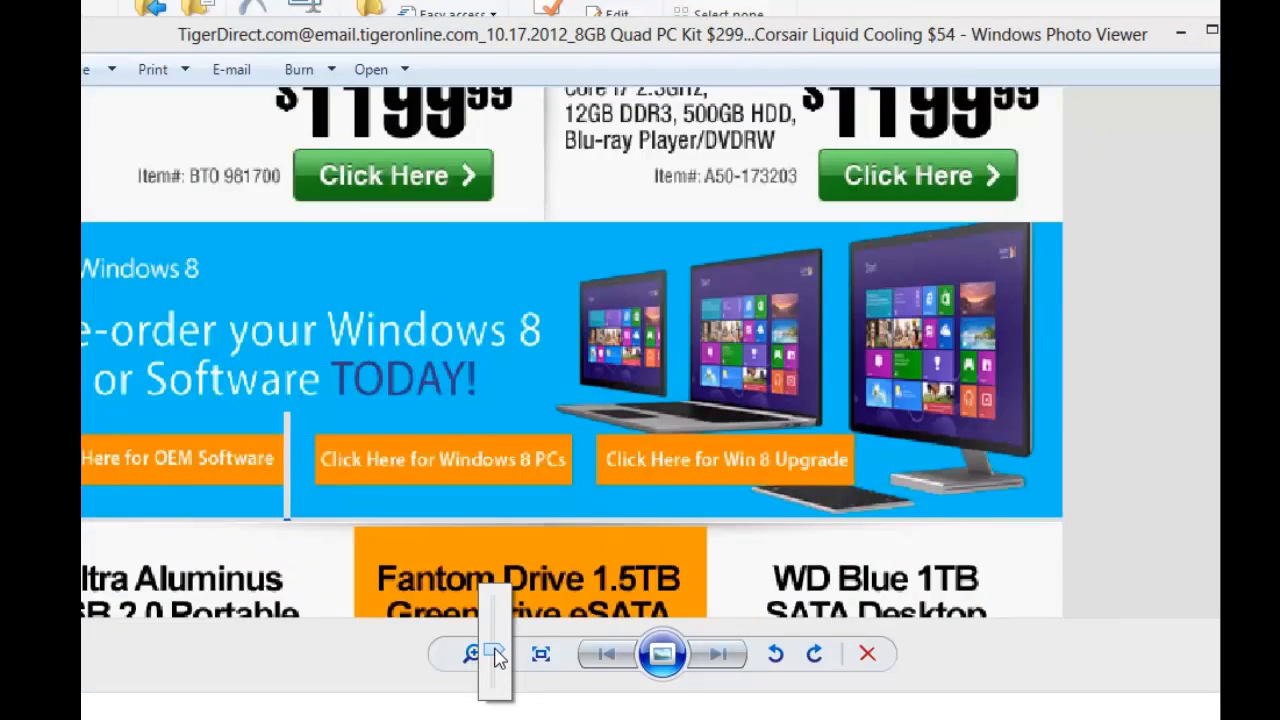